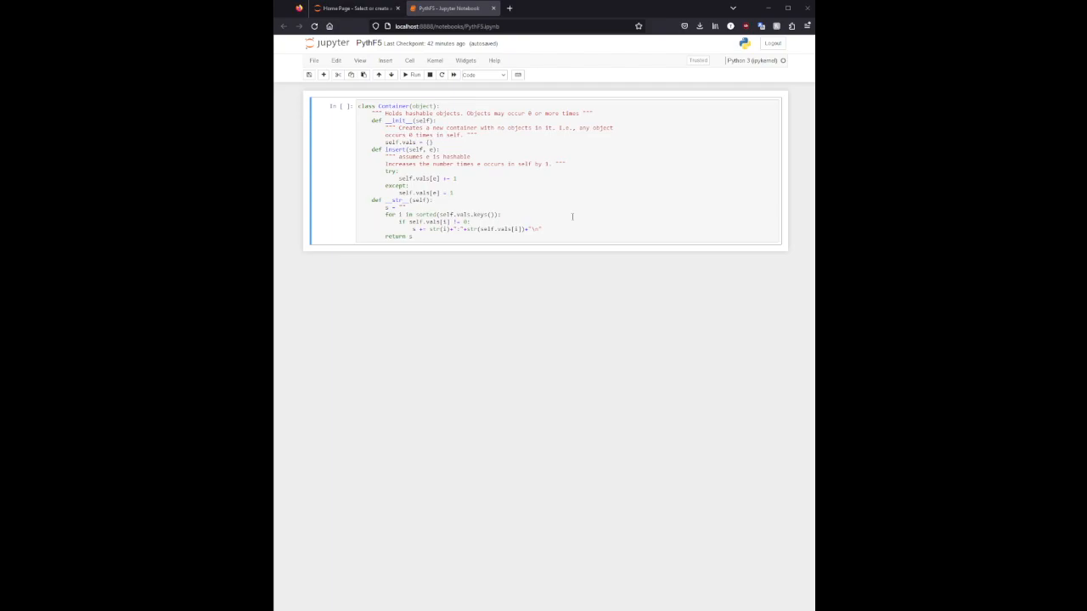
Run the Container class cell so it is defined and move into the new empty cell
click(405, 75)
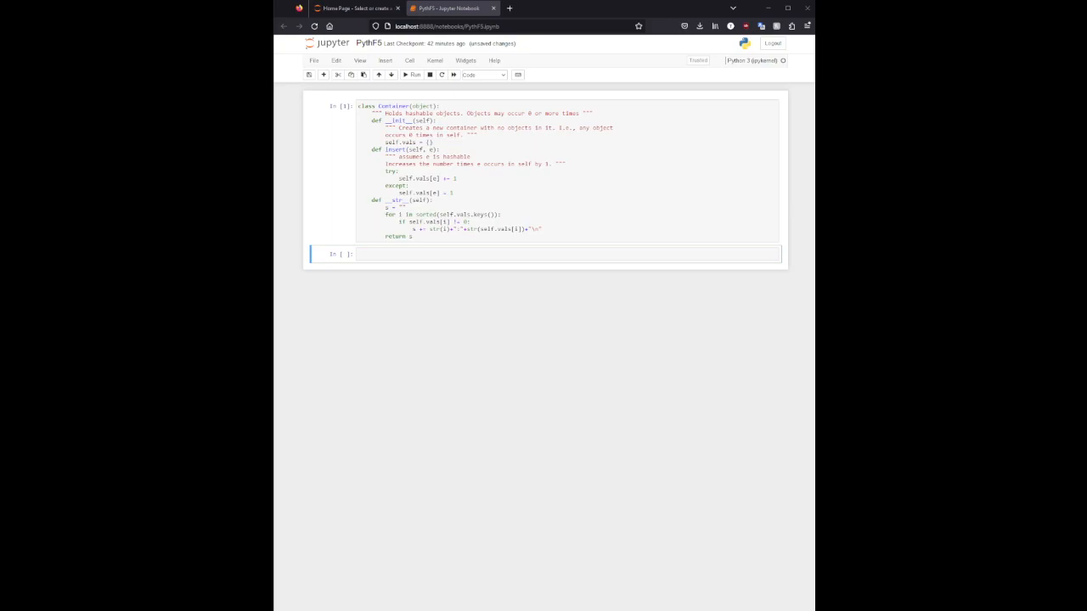
click(470, 253)
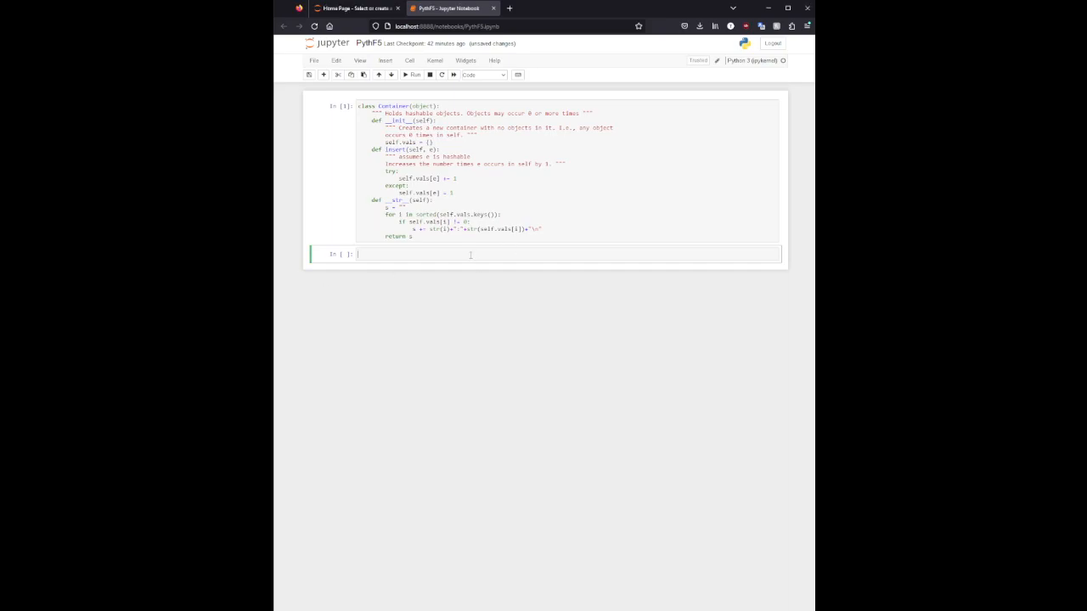
Define an ASet(Container) subclass stub with remove and is_in methods and run it
text(class ASet(Container):)
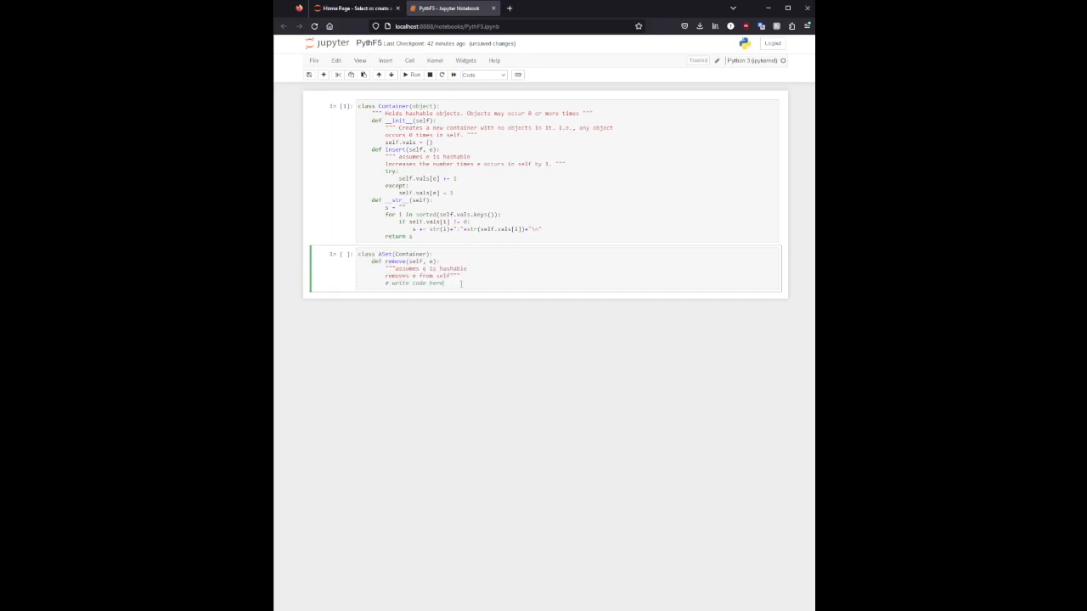
key(enter)
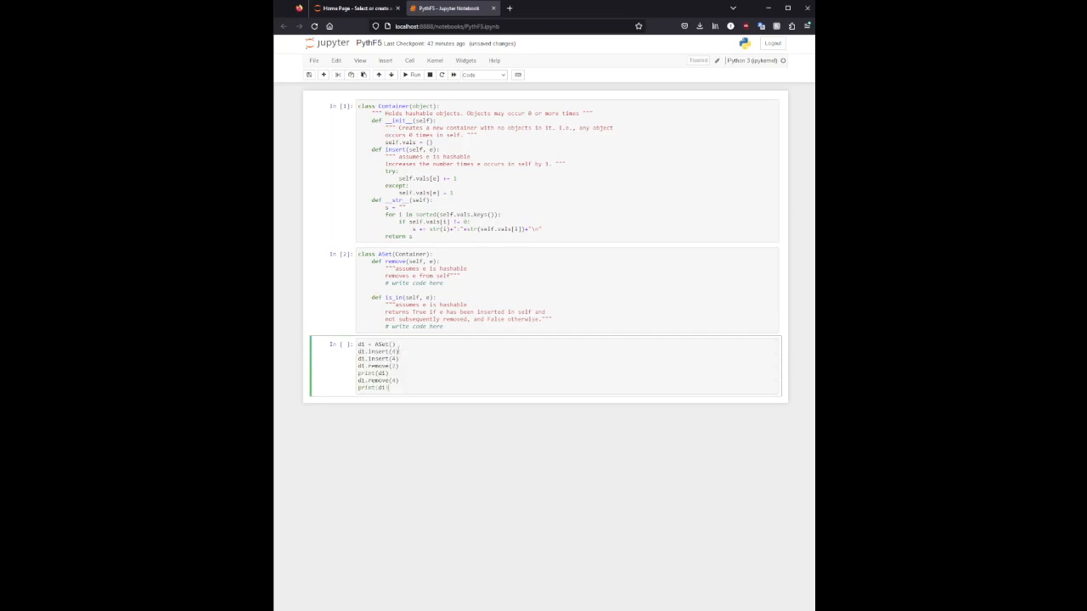
click(399, 74)
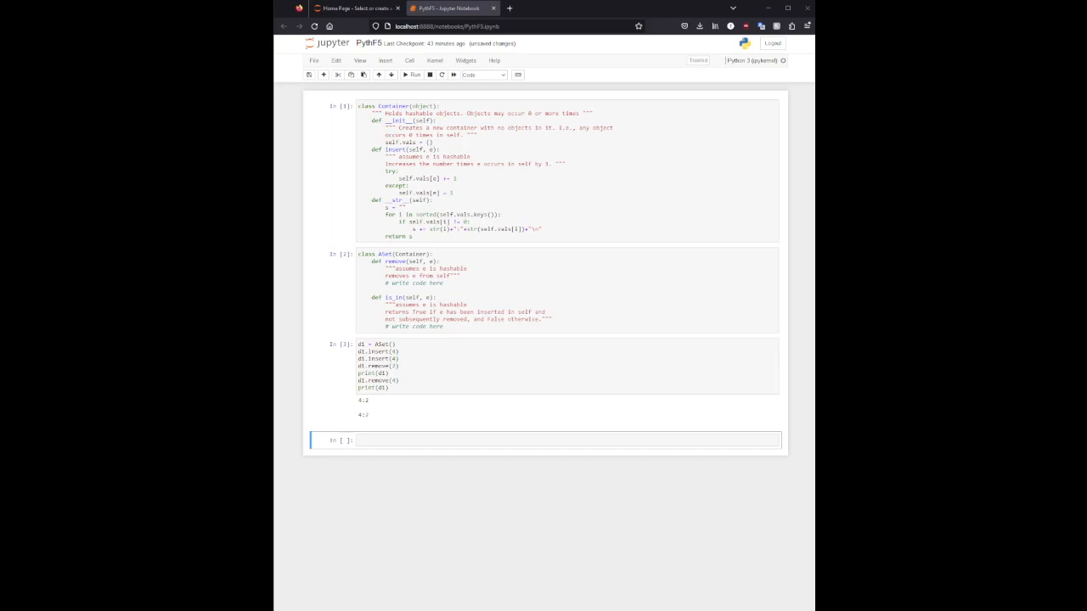
Add and run the d1 = ASet() test cells exercising insert, remove and is_in
click(567, 440)
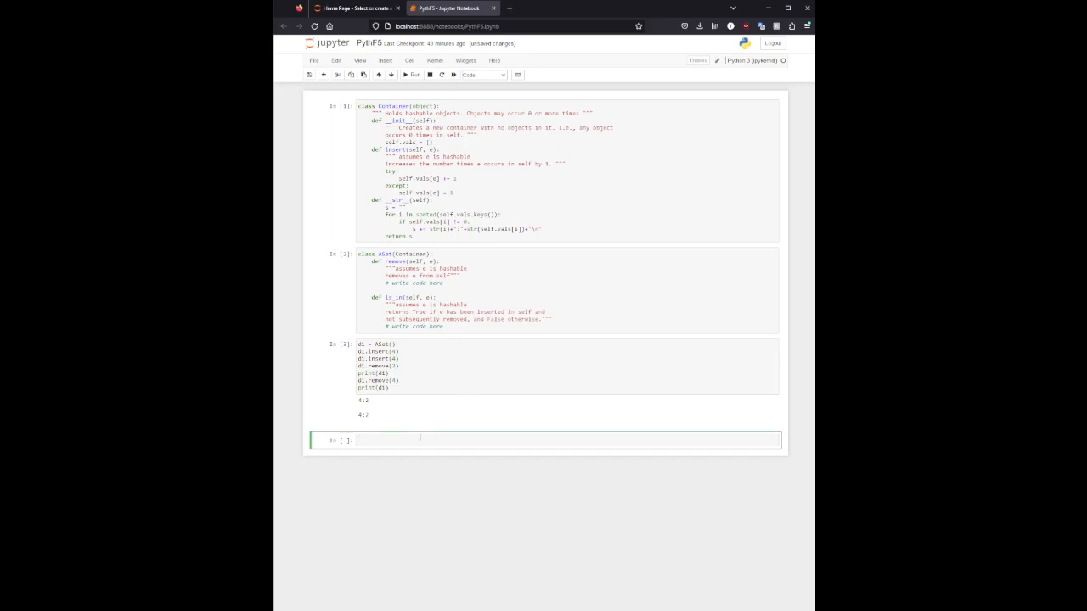
text(d1 = ASet())
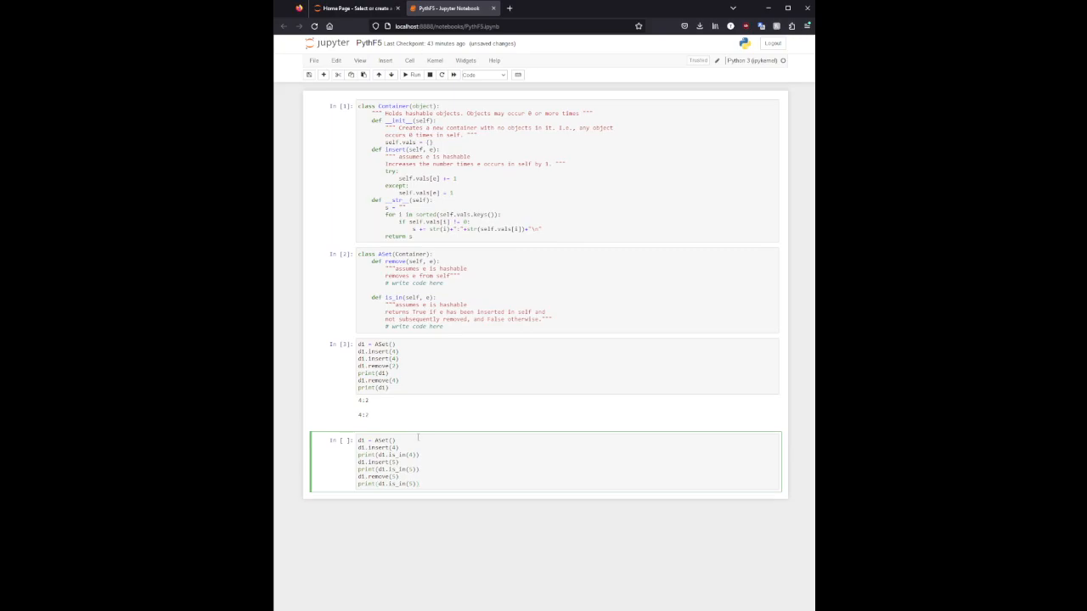
key(Shift+Enter)
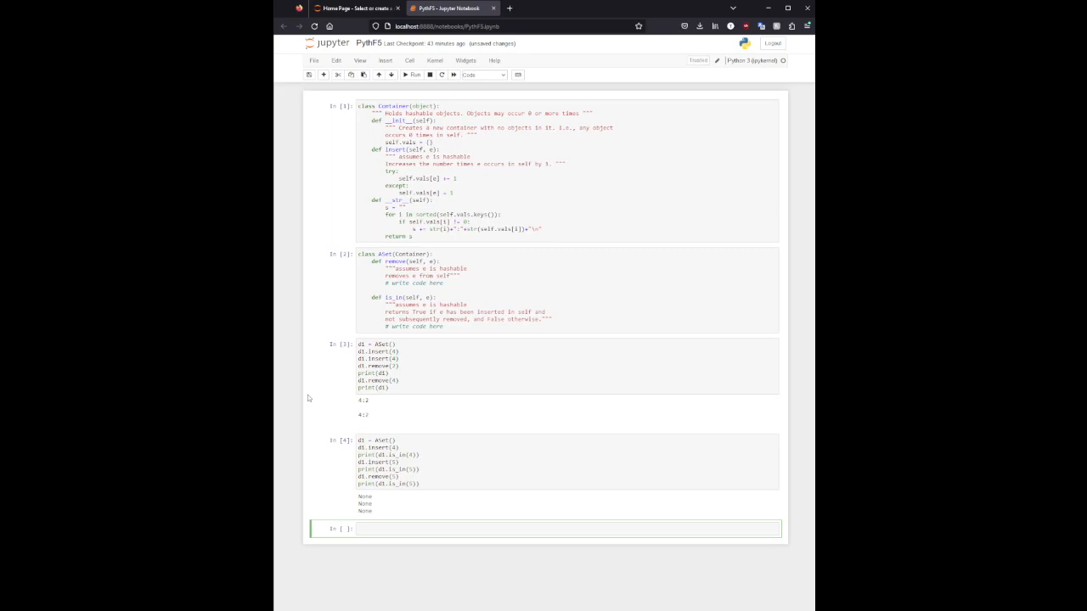
click(453, 291)
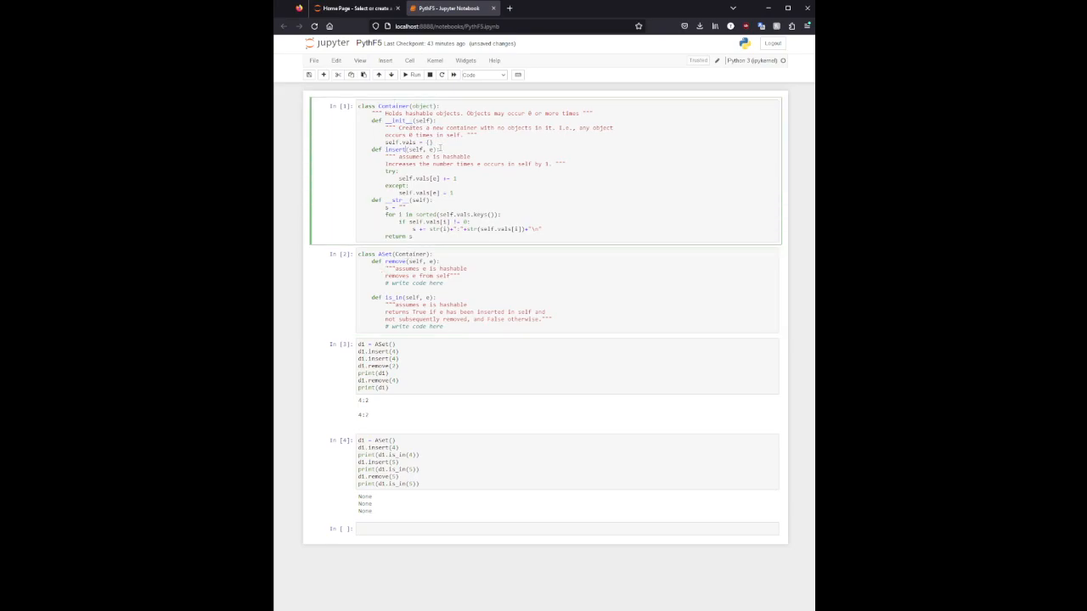
Give remove a try: del self.vals[e] body with except: pass when e is absent
drag(369, 149, 468, 199)
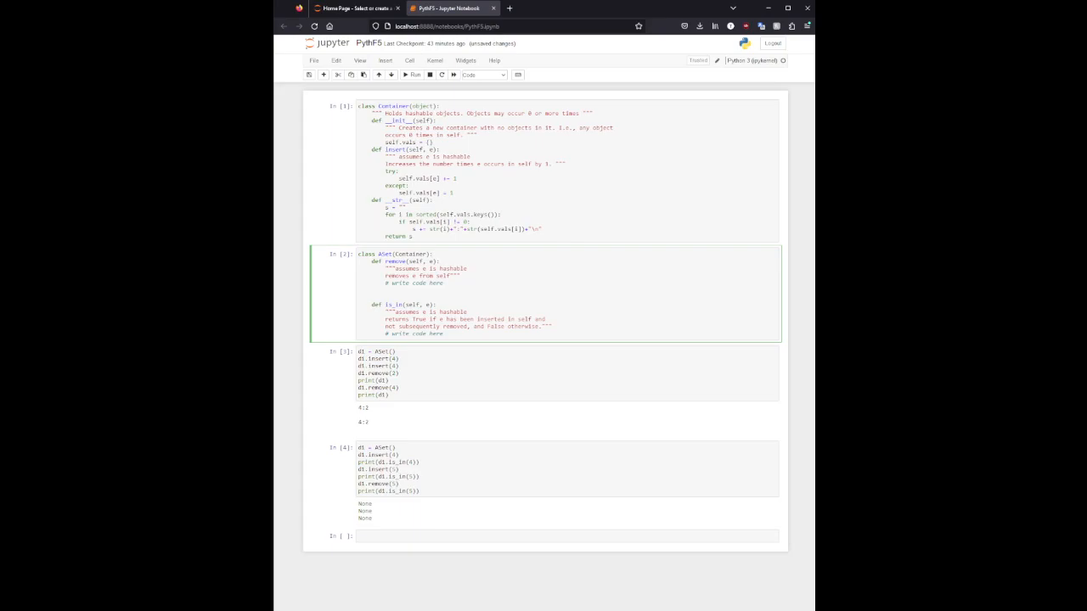
text(try:)
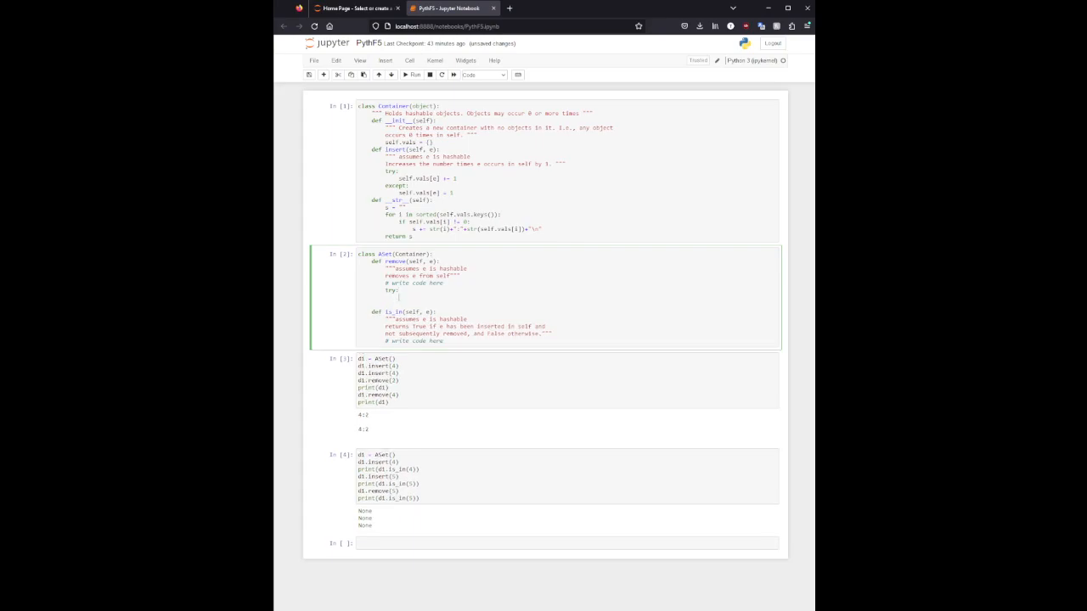
text(e#)
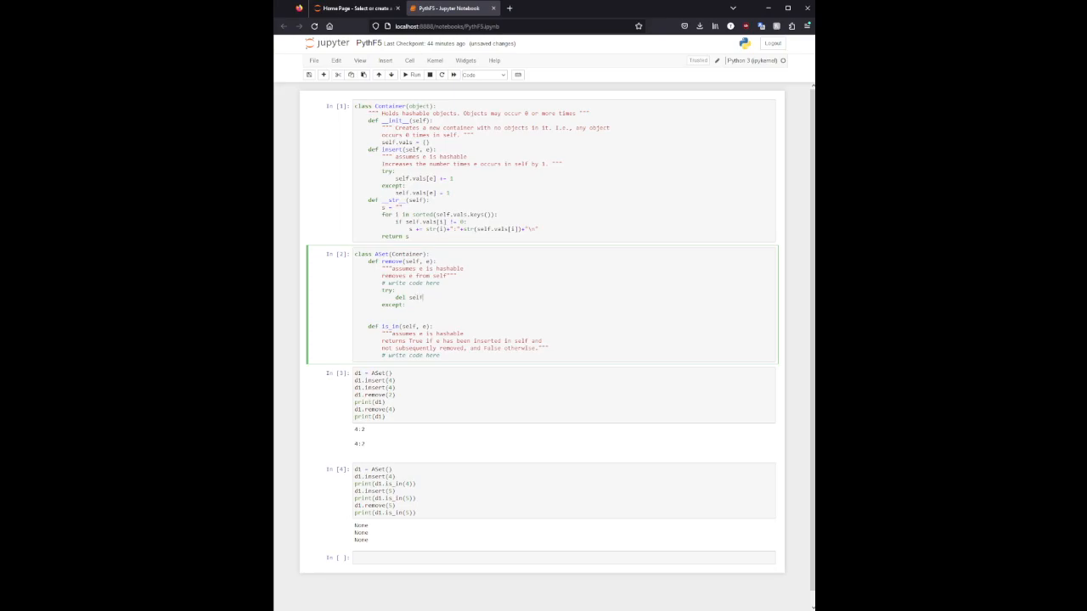
text(.vals[e)
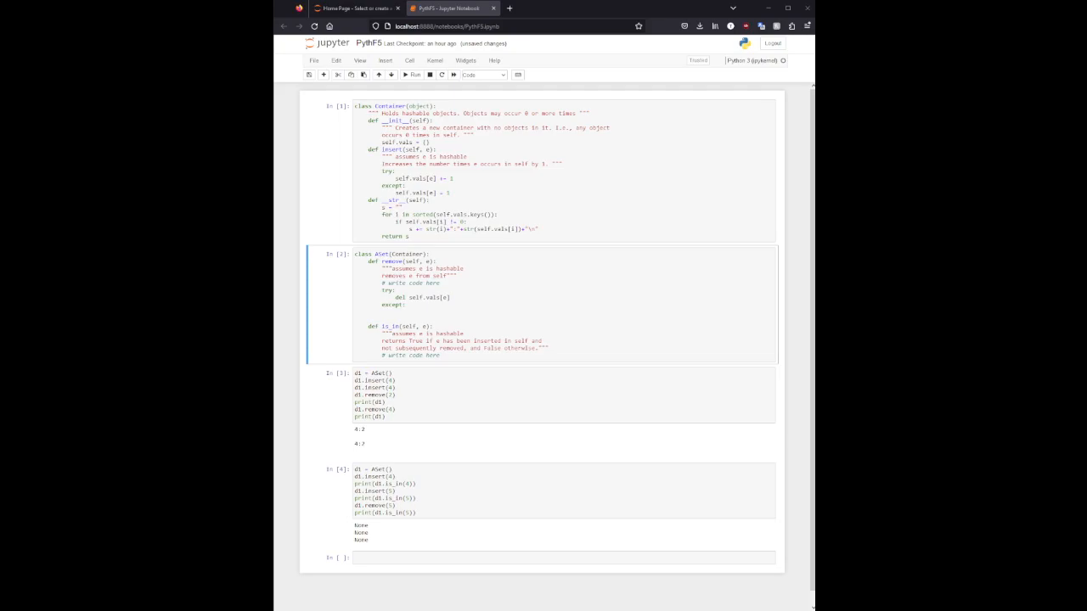
click(433, 311)
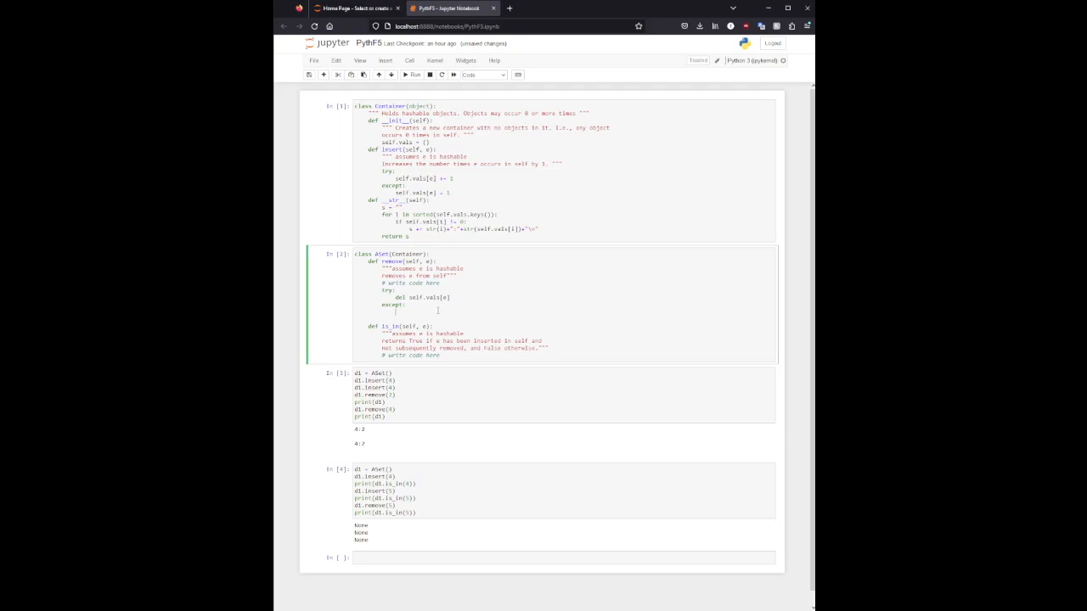
text(pass)
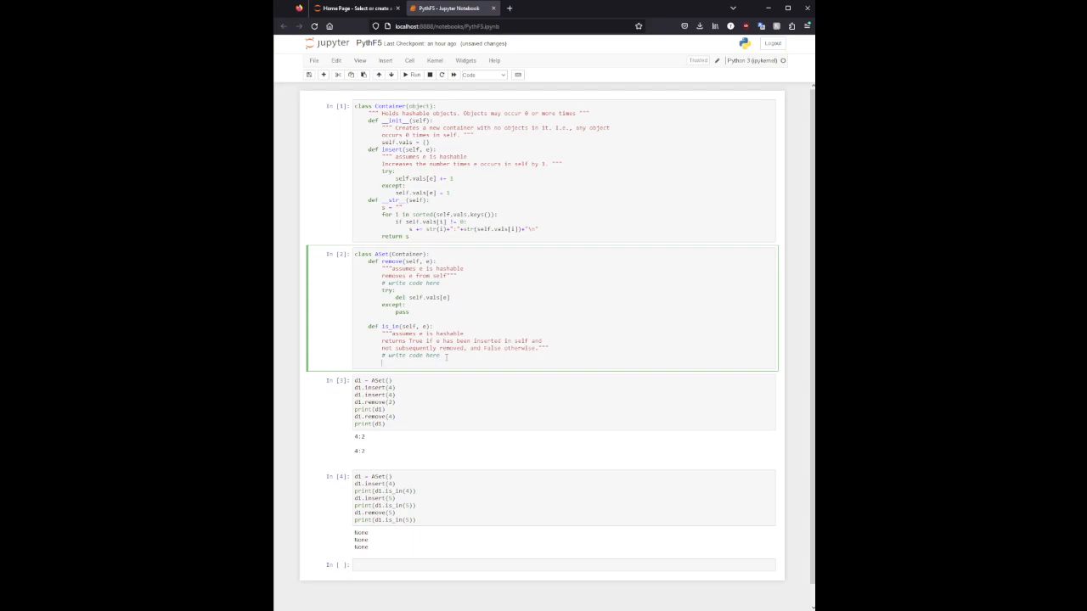
Give is_in a try: if self.vals[e] != 0: return True body with except: return False
key(Ctrl+s)
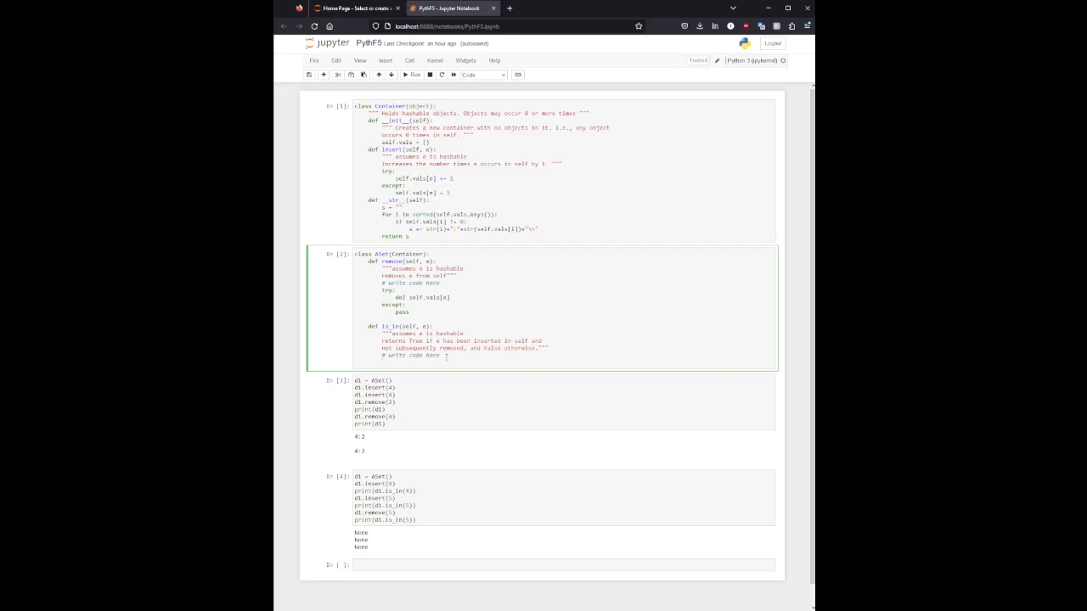
text(try:)
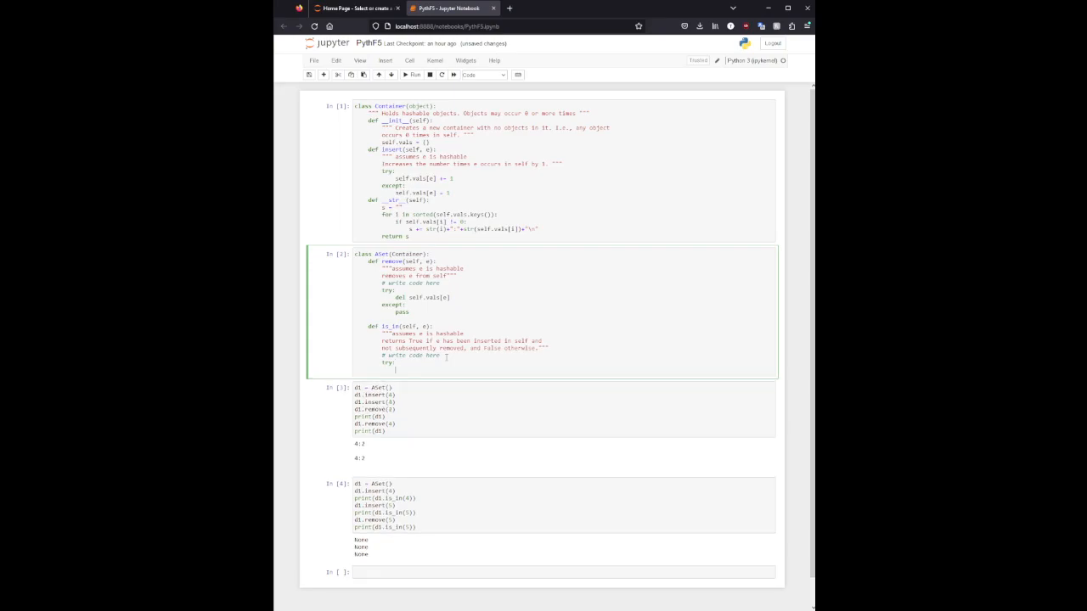
text(except:)
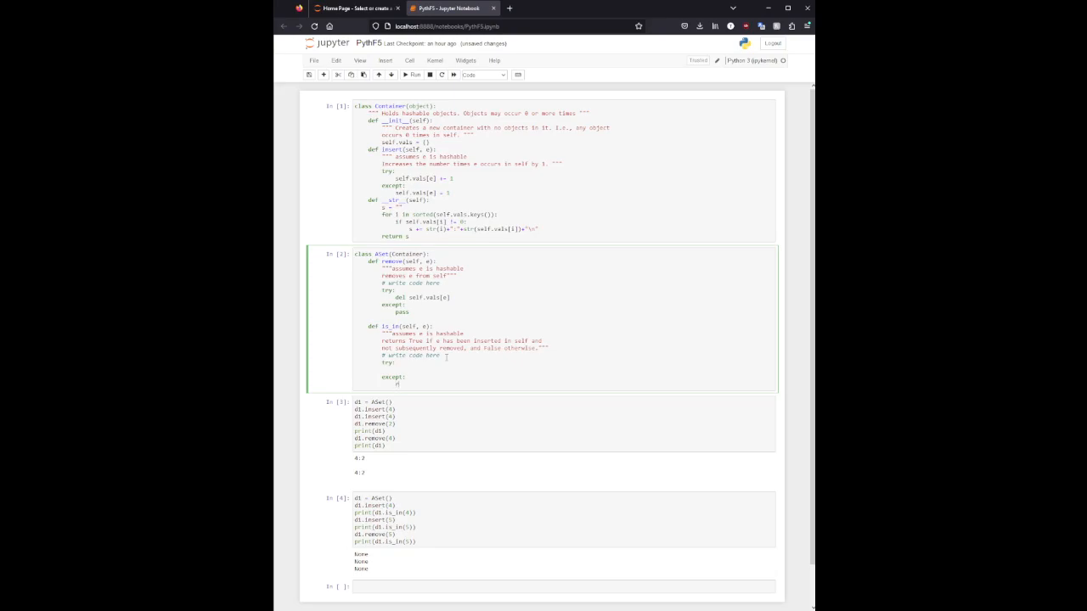
text(return False)
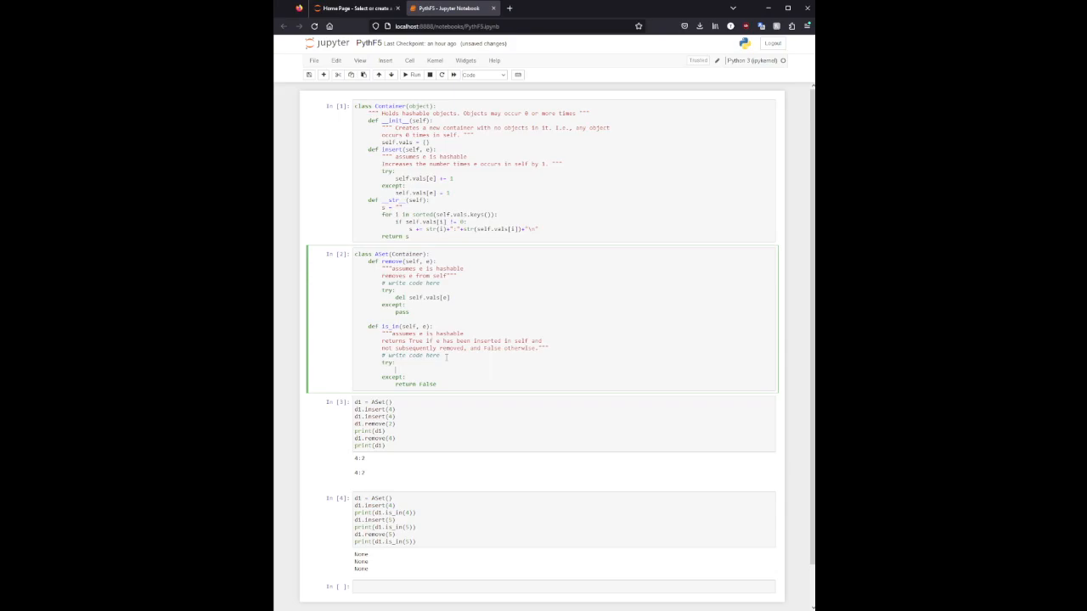
text(if)
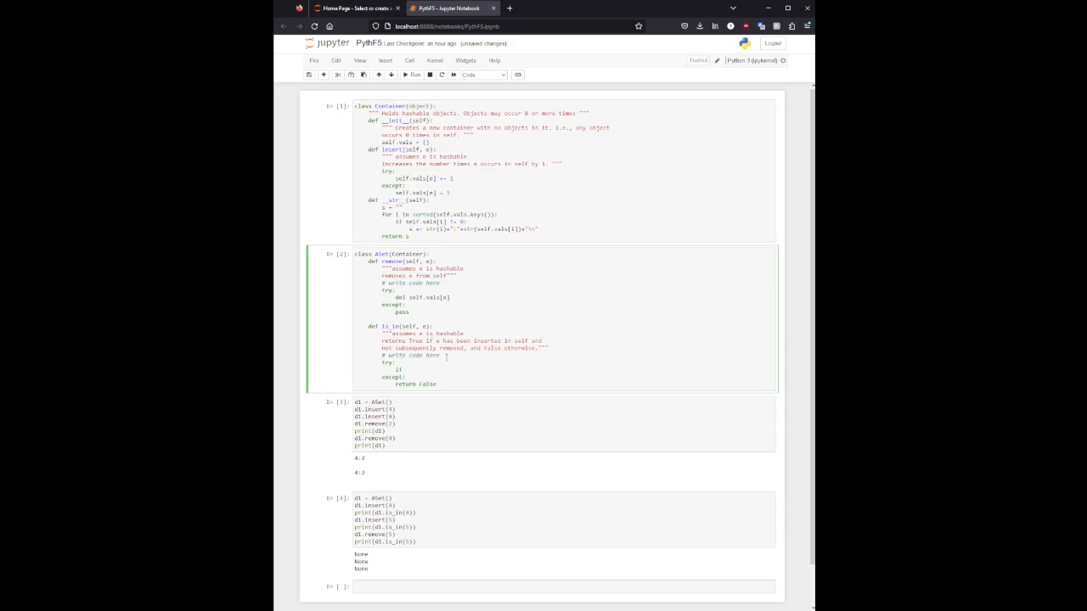
text(self.va)
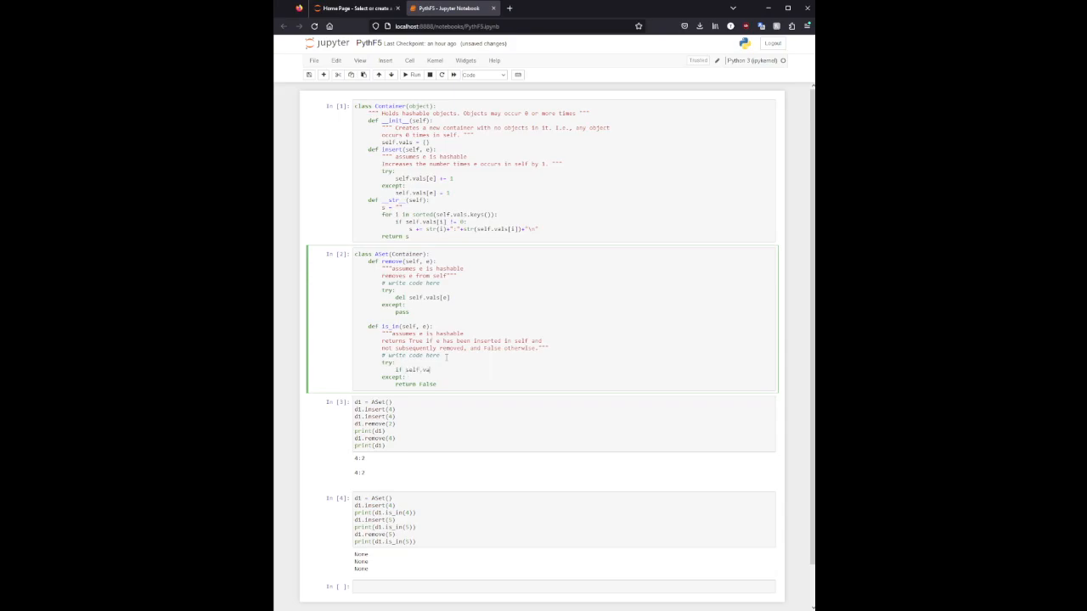
text(ls[e)
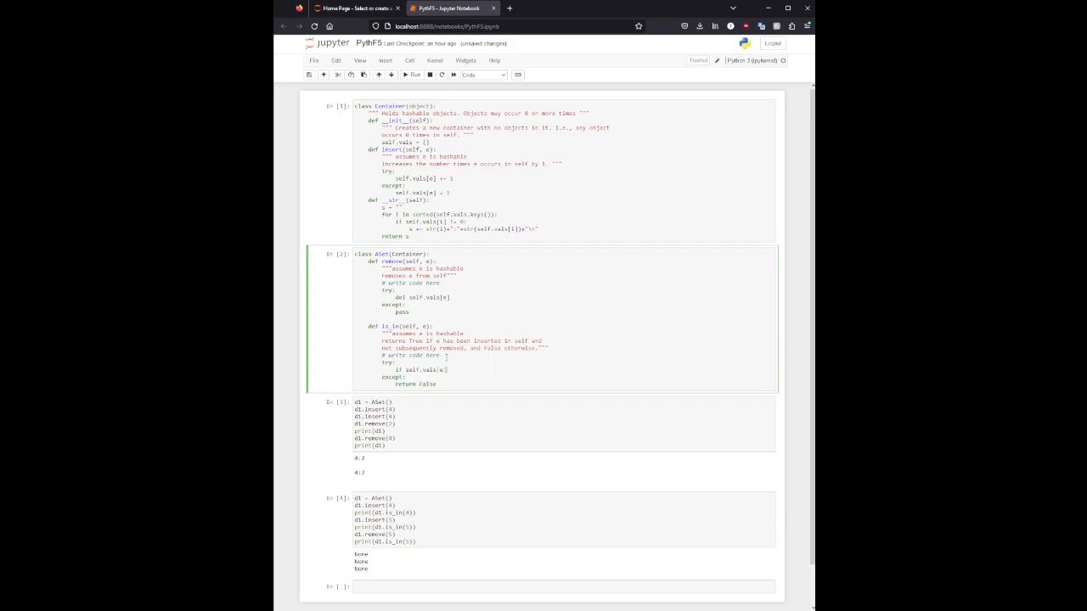
text(!= 0:)
text(return True)
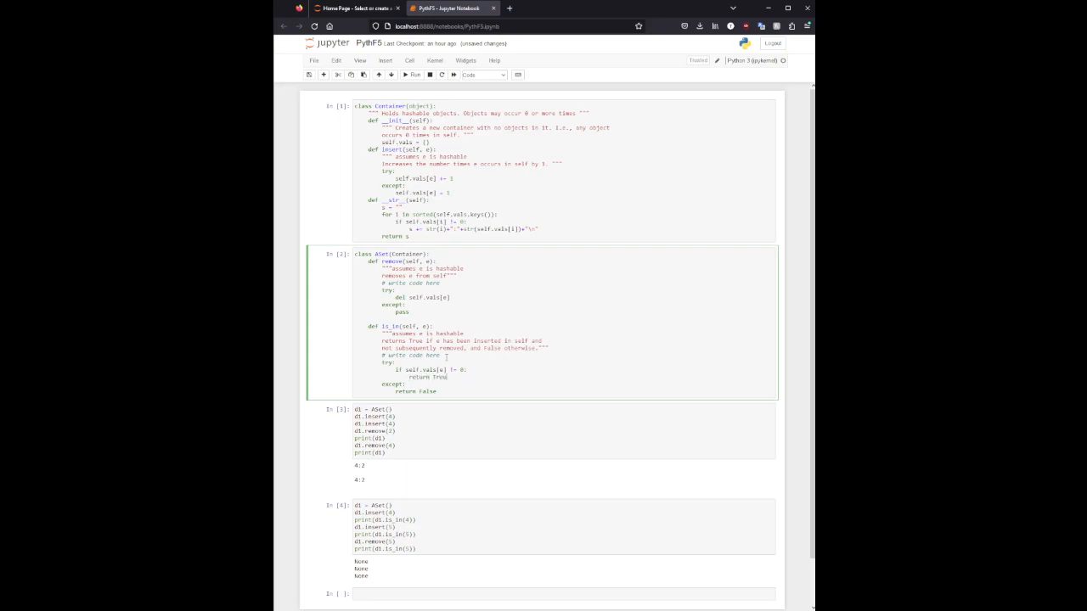
Rerun the ASet and test cells so outputs show 4:2 then True, True, False
click(405, 75)
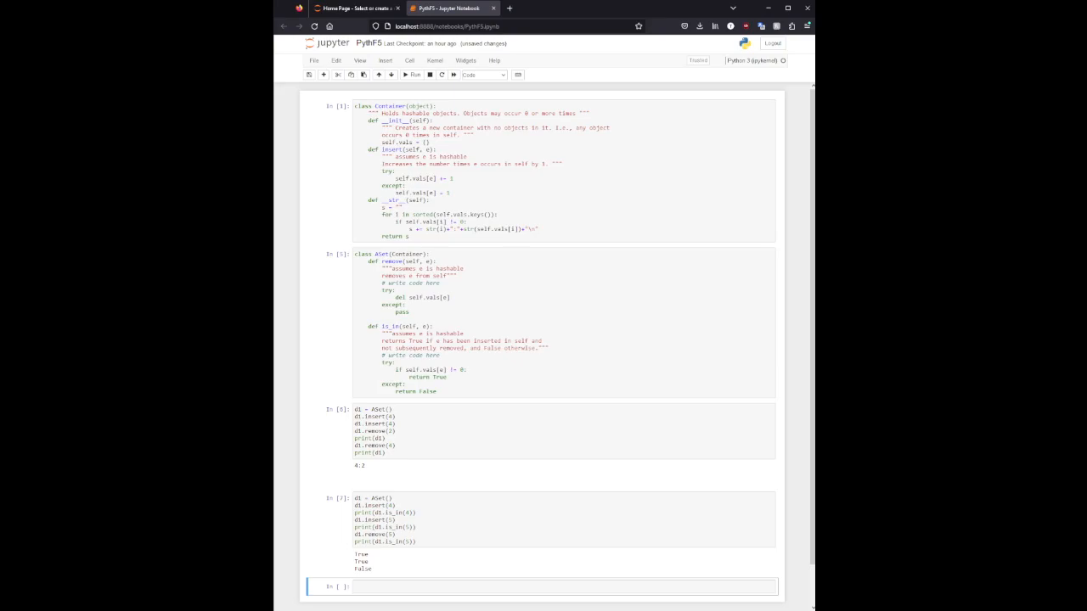
mouse_move(452, 441)
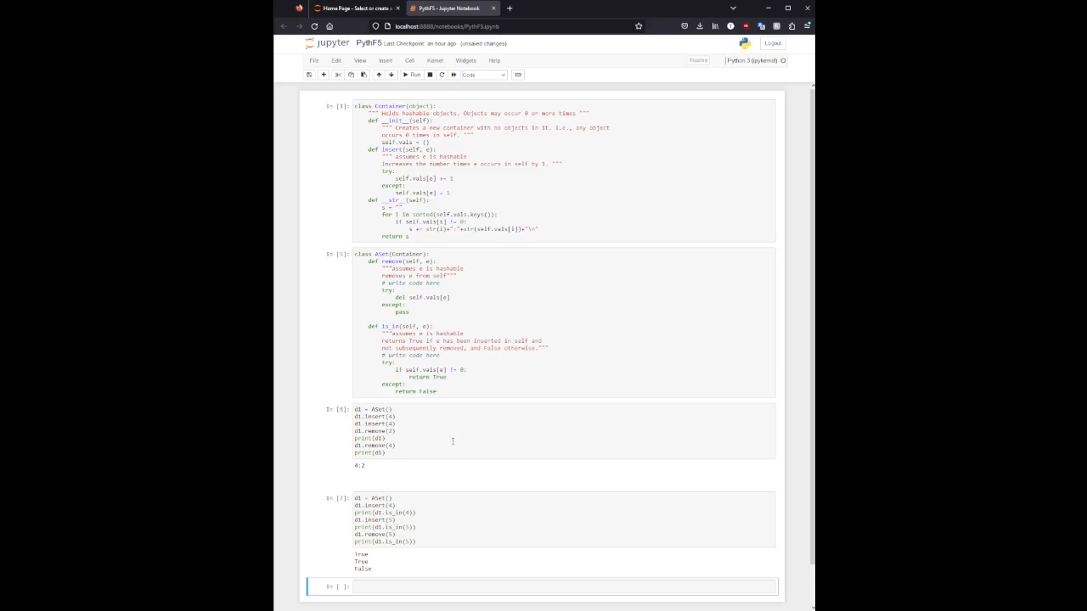